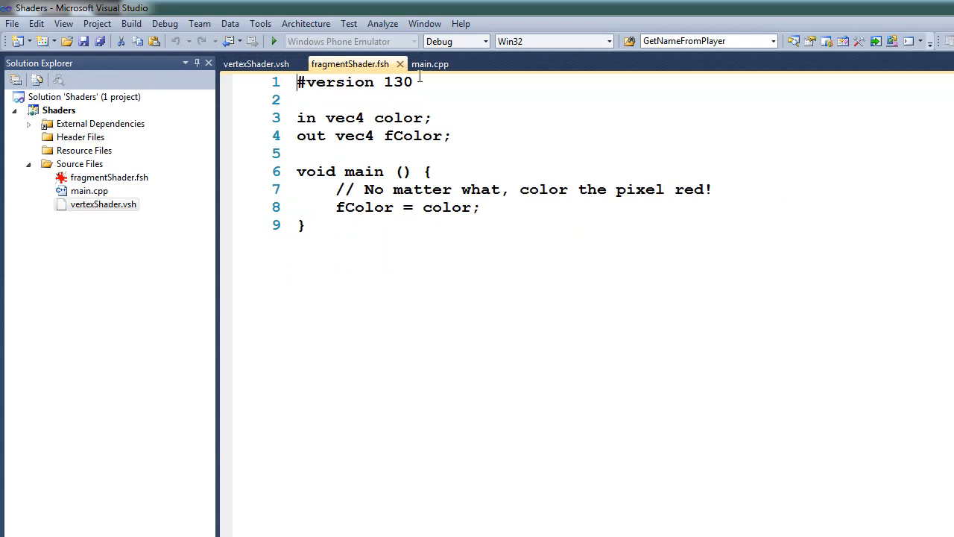
# - Build and run the Shaders project to render three colour-gradient triangles
pyautogui.click(429, 64)
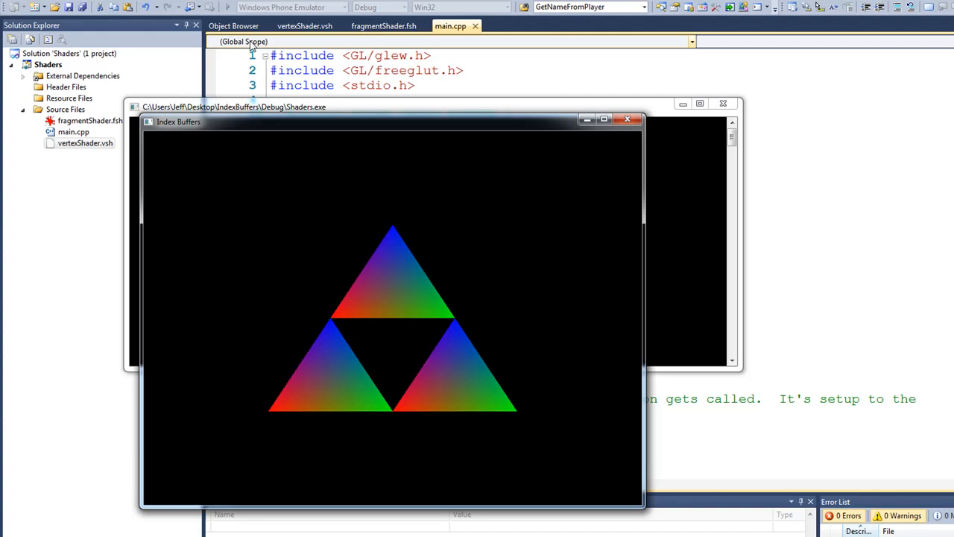
pyautogui.moveTo(358, 129)
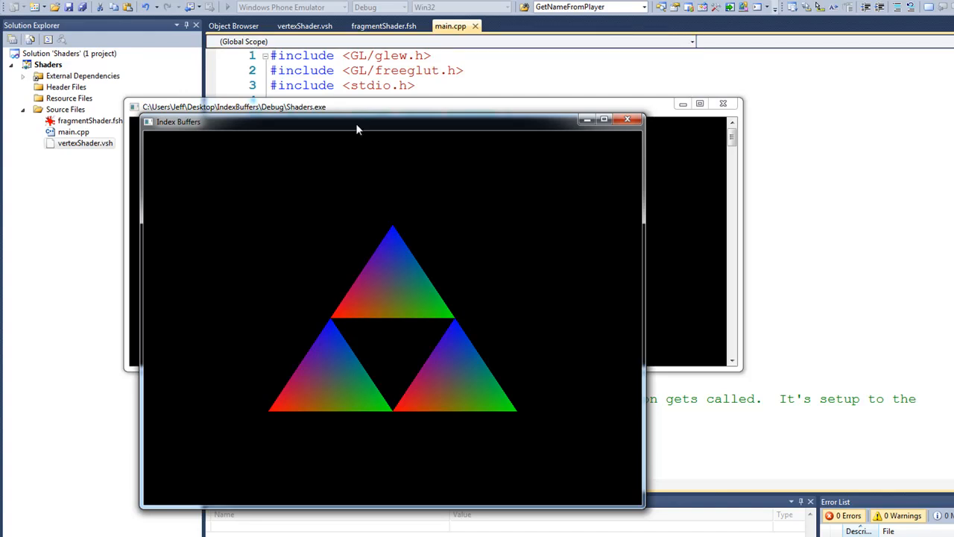
pyautogui.moveTo(334, 331)
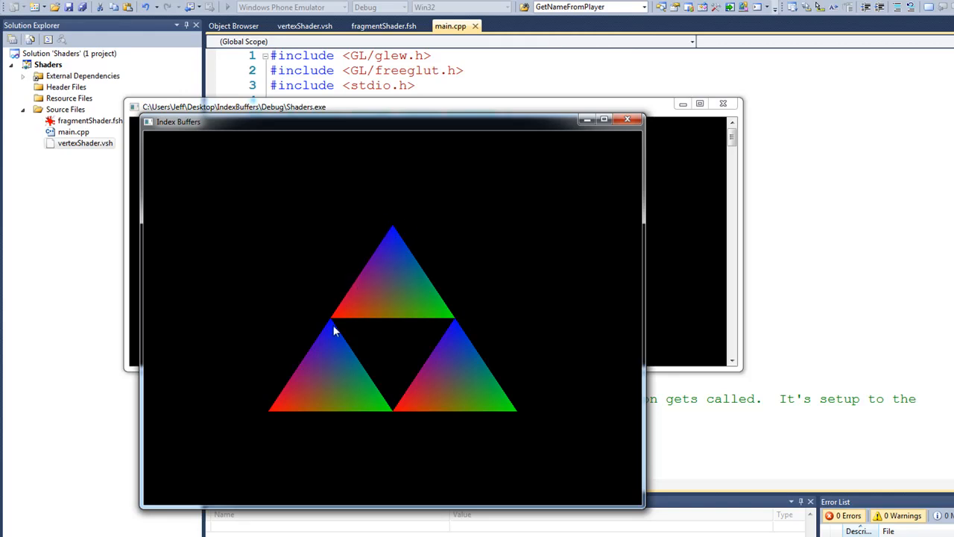
pyautogui.moveTo(459, 322)
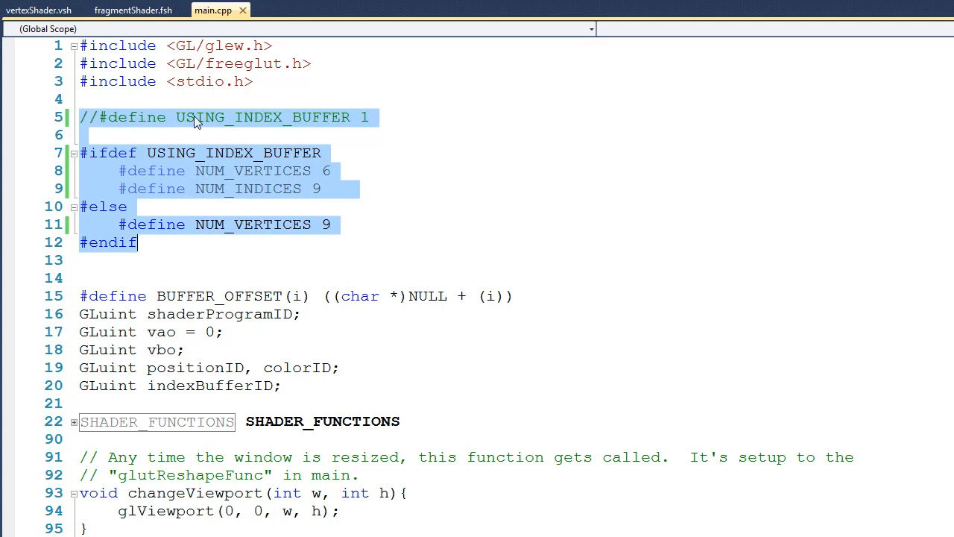
pyautogui.moveTo(282, 124)
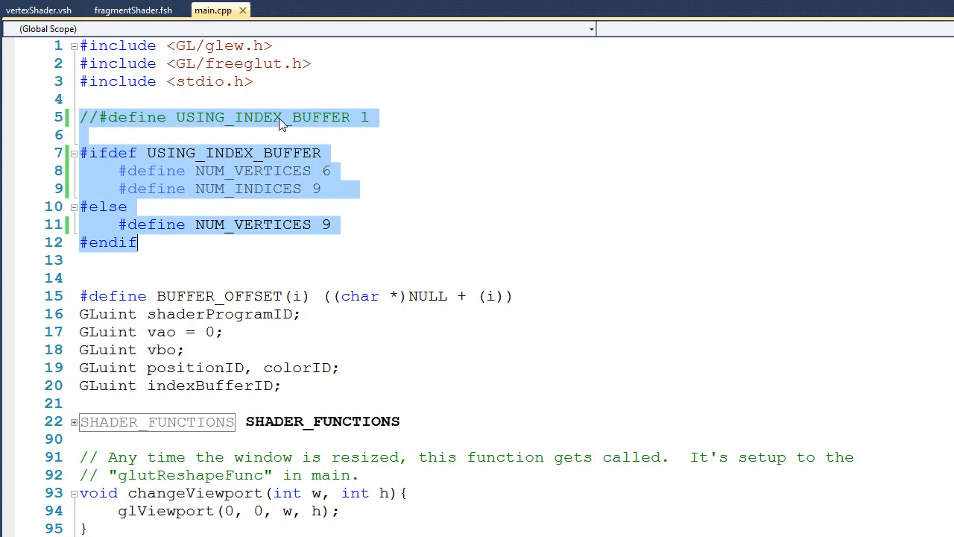
pyautogui.moveTo(137, 244)
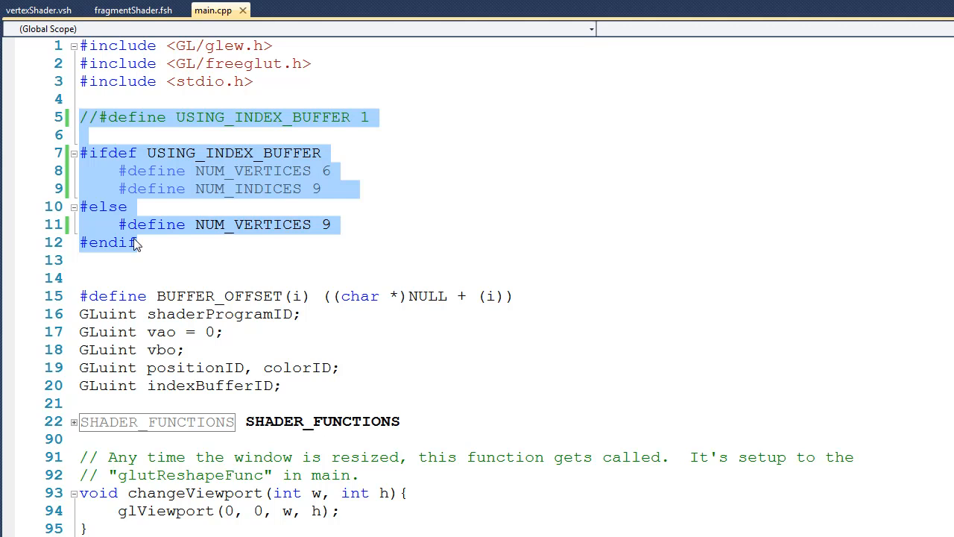
pyautogui.moveTo(334, 236)
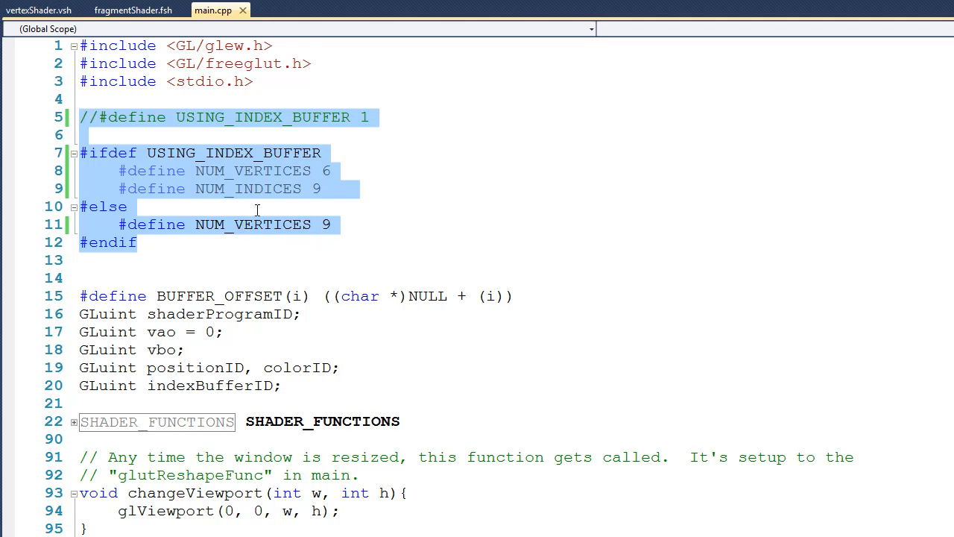
pyautogui.moveTo(144, 182)
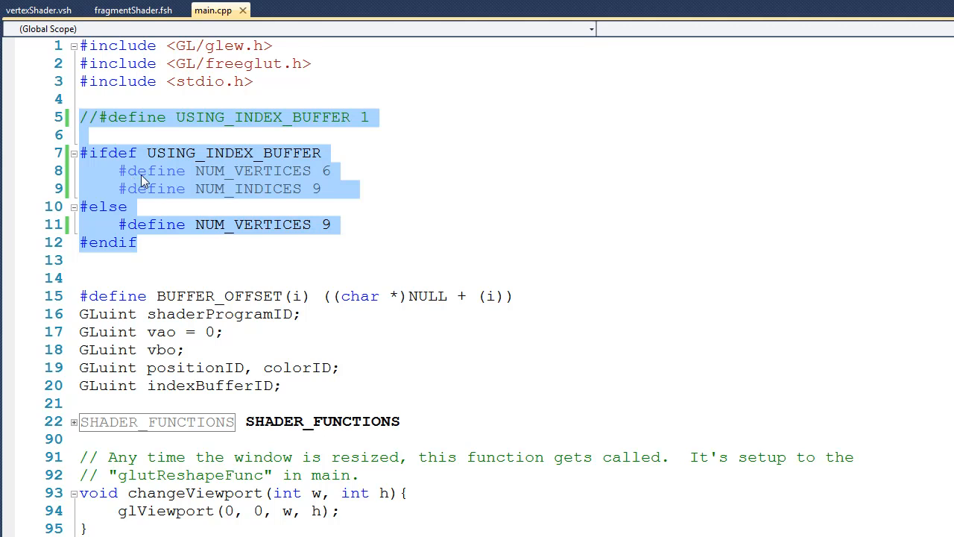
pyautogui.moveTo(326, 181)
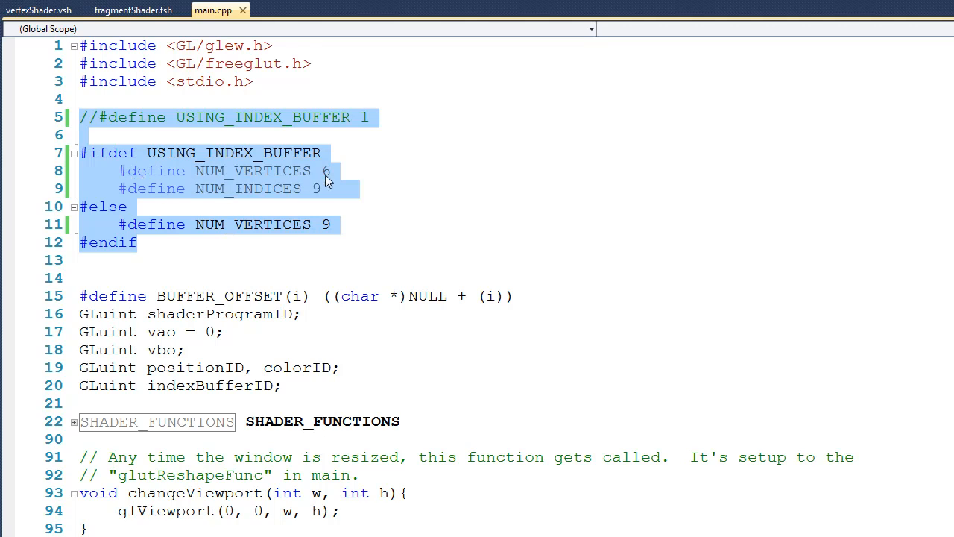
pyautogui.moveTo(271, 203)
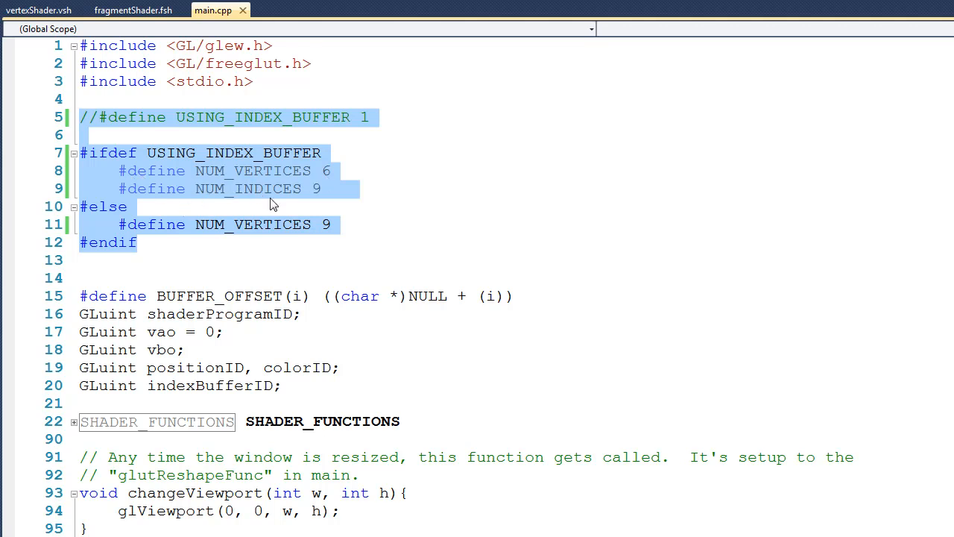
pyautogui.click(137, 242)
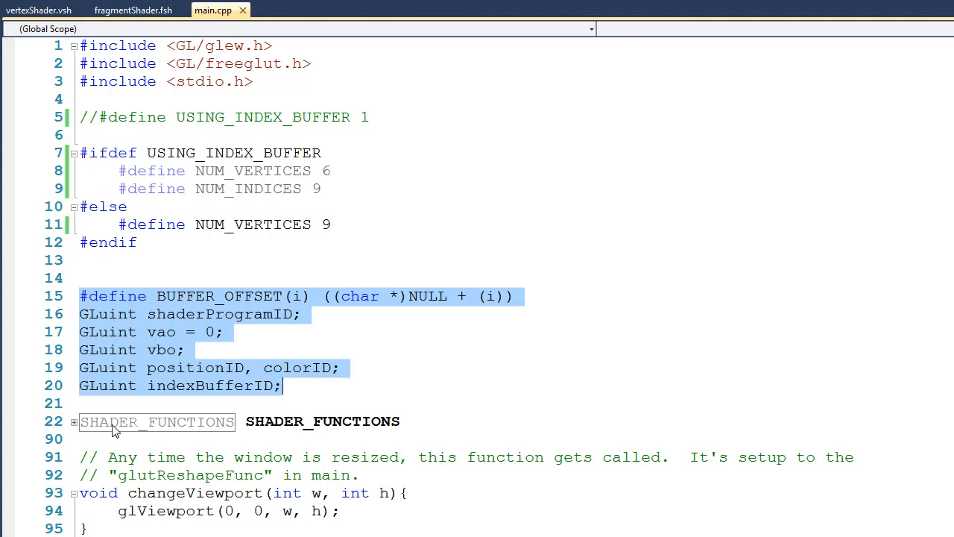
pyautogui.click(73, 420)
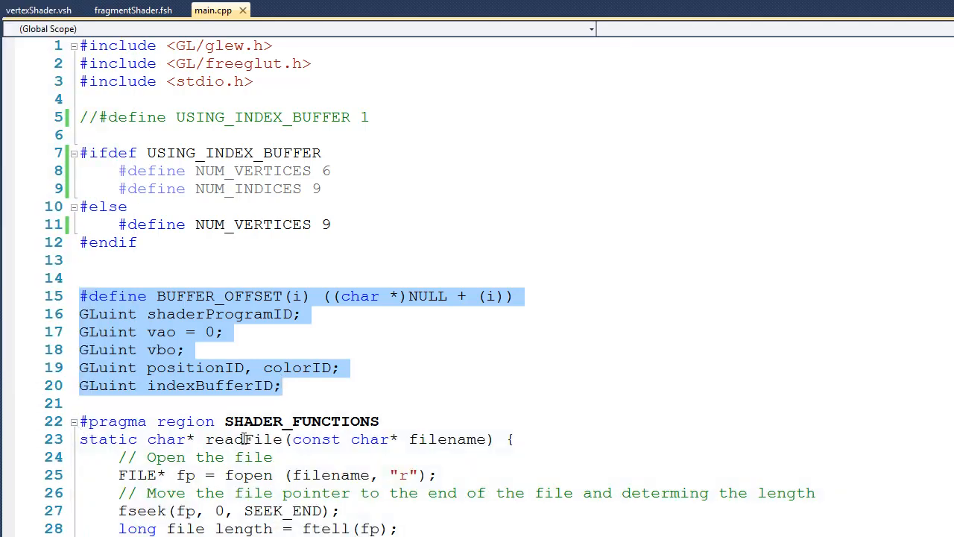
pyautogui.click(73, 421)
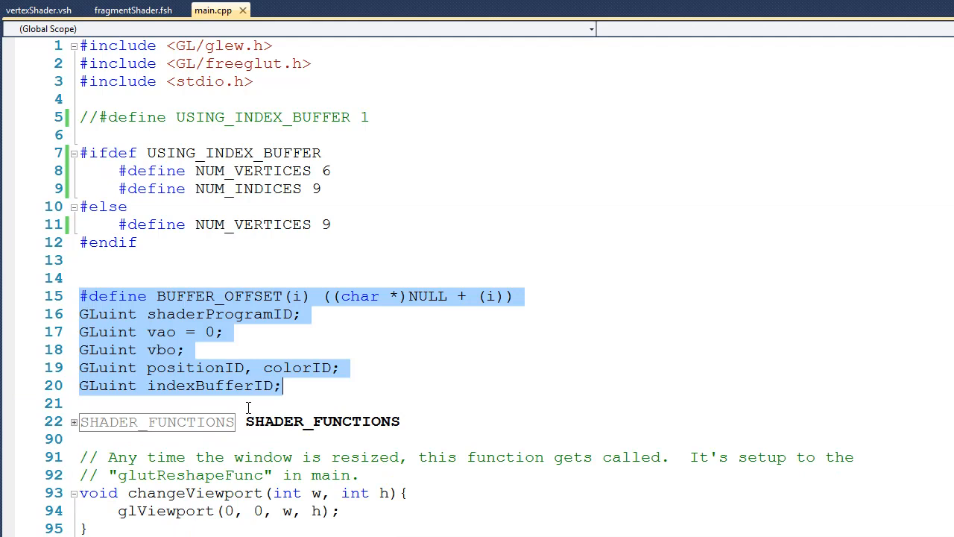
pyautogui.moveTo(256, 402)
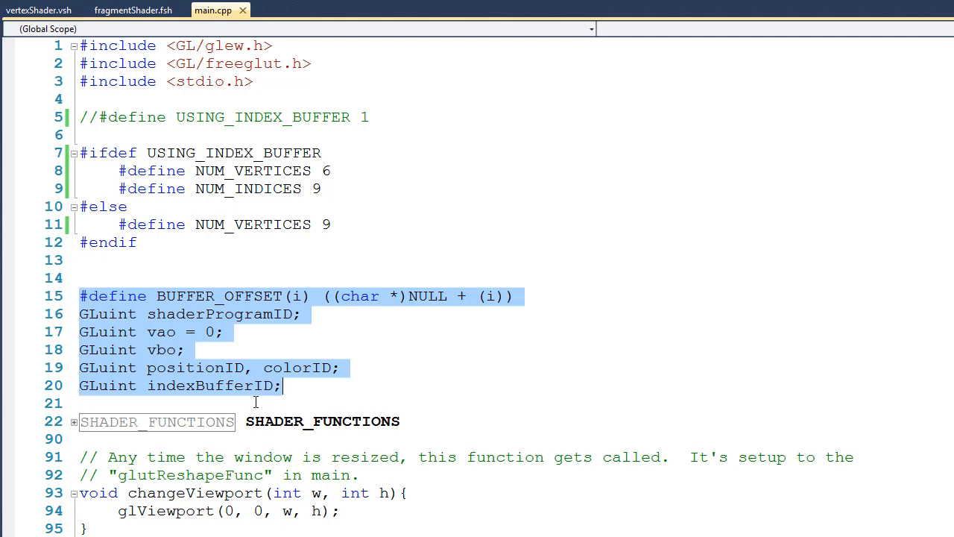
pyautogui.scroll(-3)
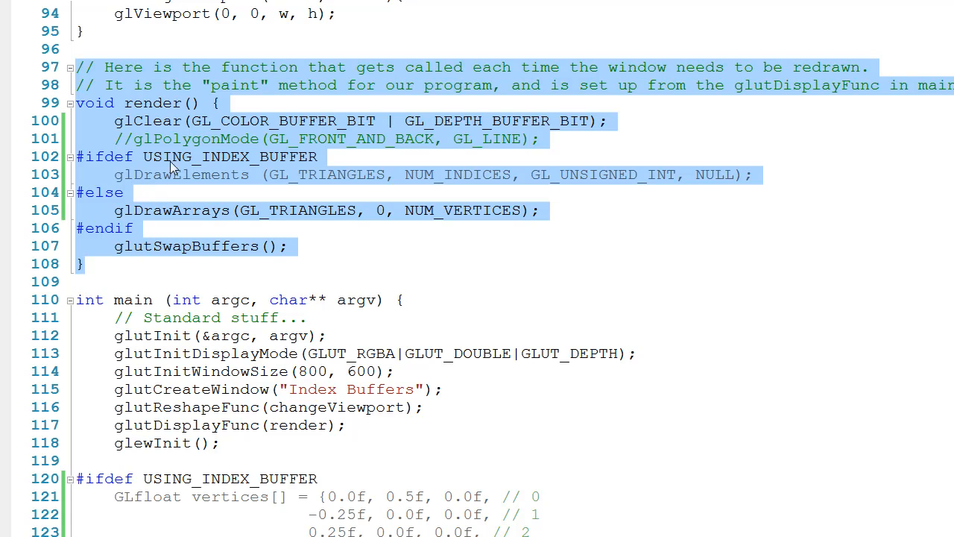
pyautogui.moveTo(286, 158)
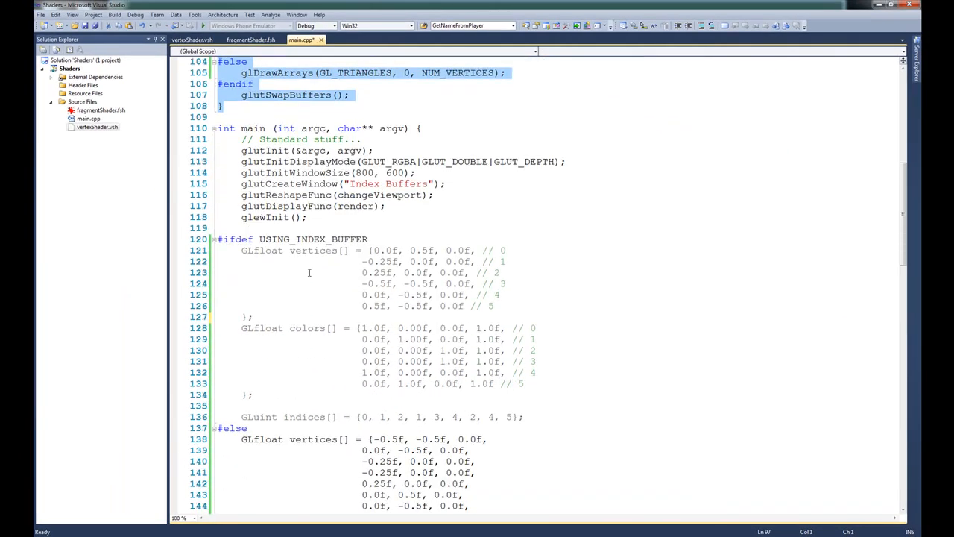
pyautogui.scroll(-3)
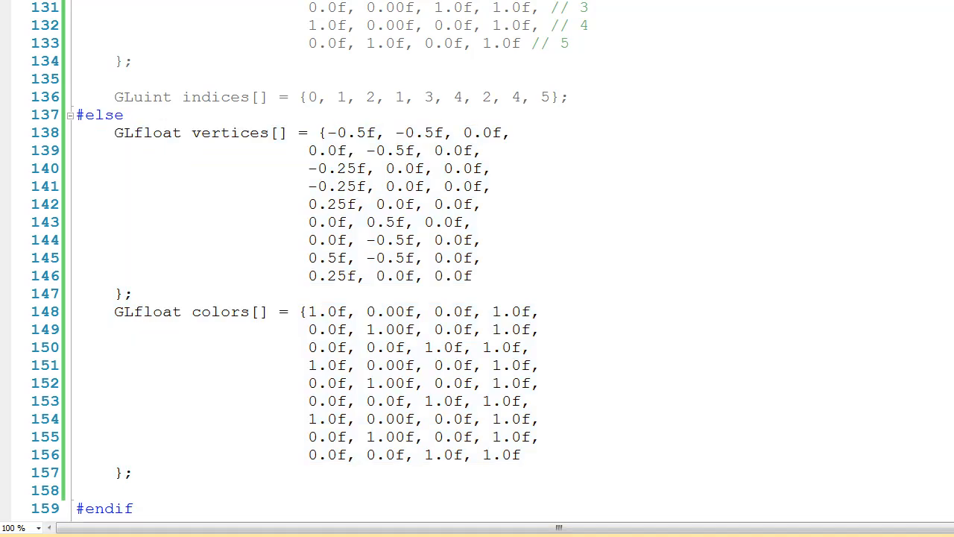
pyautogui.scroll(-3)
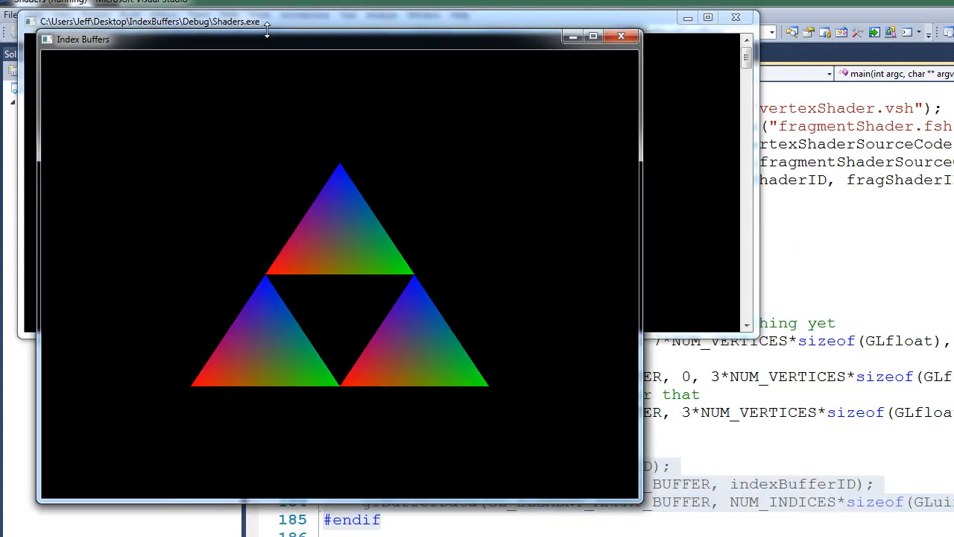
pyautogui.moveTo(295, 29)
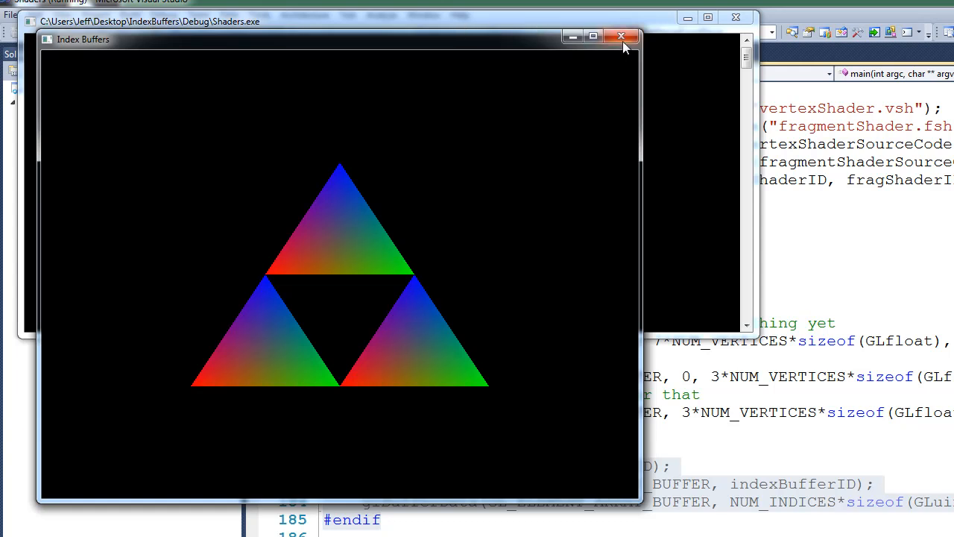
# - Close the running Index Buffers demo window to return to main.cpp
pyautogui.click(620, 36)
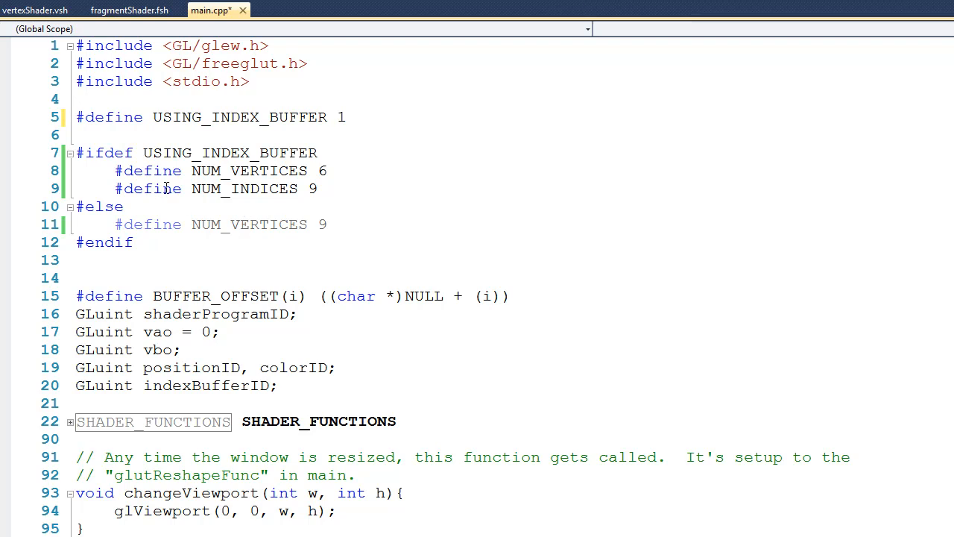
pyautogui.moveTo(331, 179)
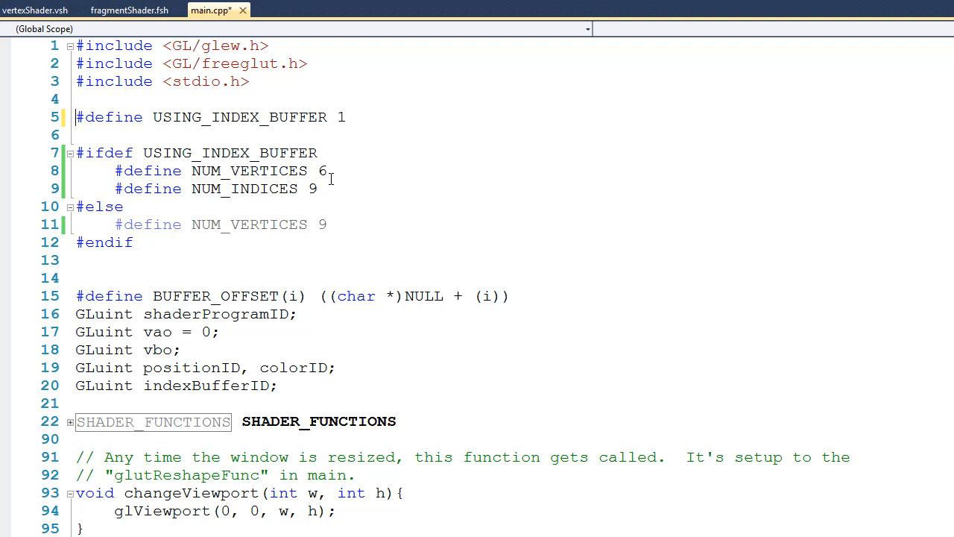
pyautogui.moveTo(510, 373)
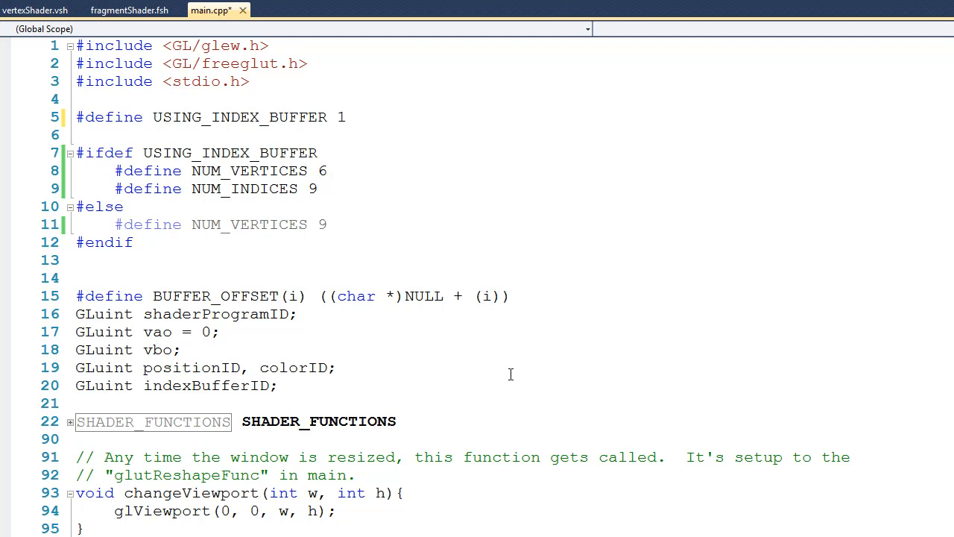
pyautogui.scroll(-3)
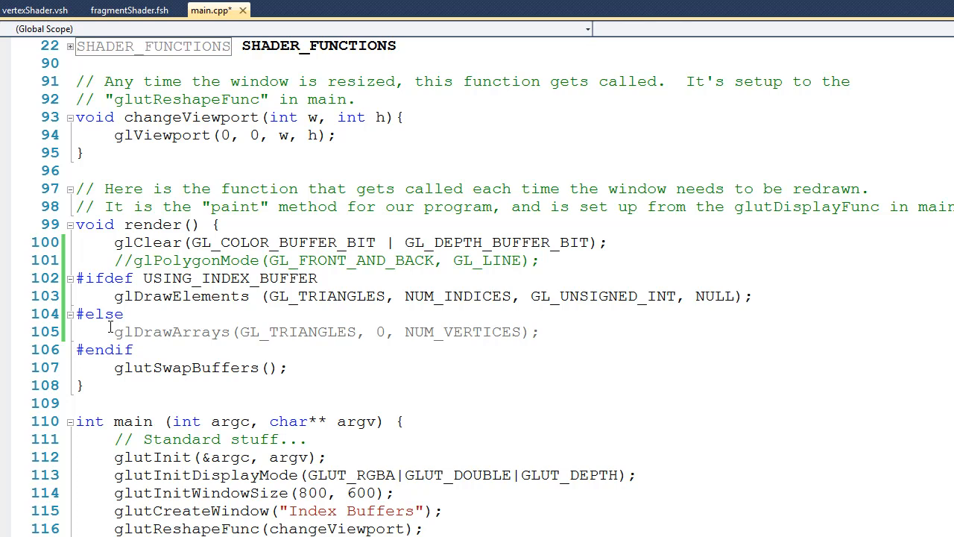
pyautogui.scroll(-3)
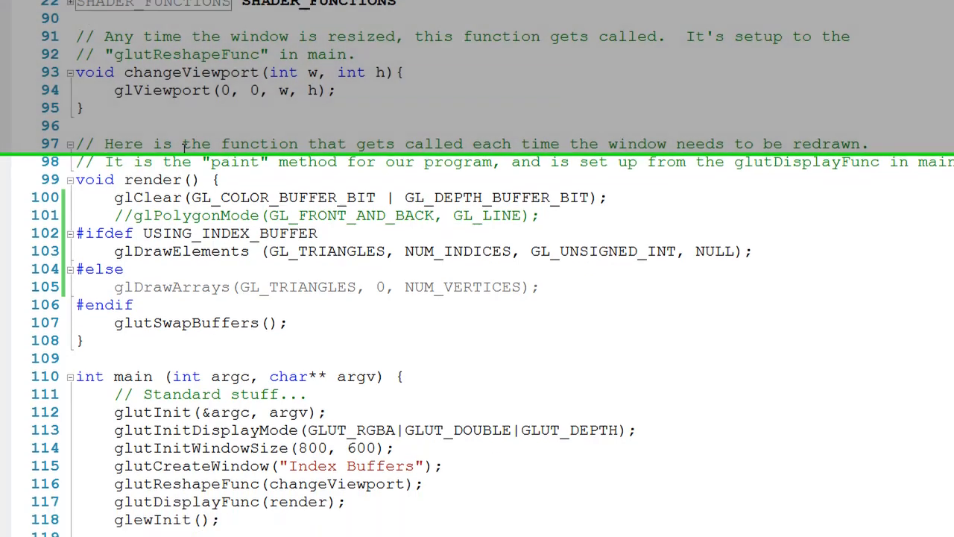
pyautogui.scroll(-3)
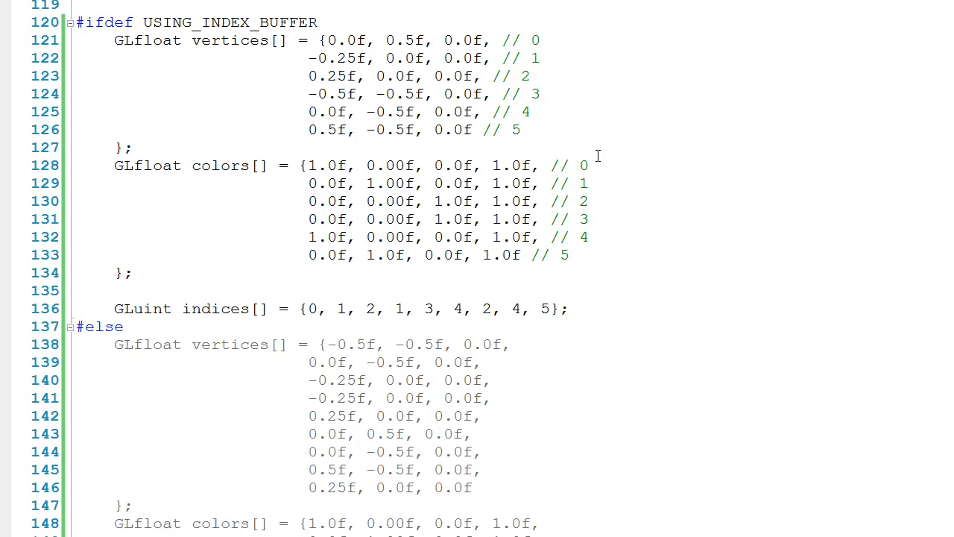
pyautogui.moveTo(223, 309)
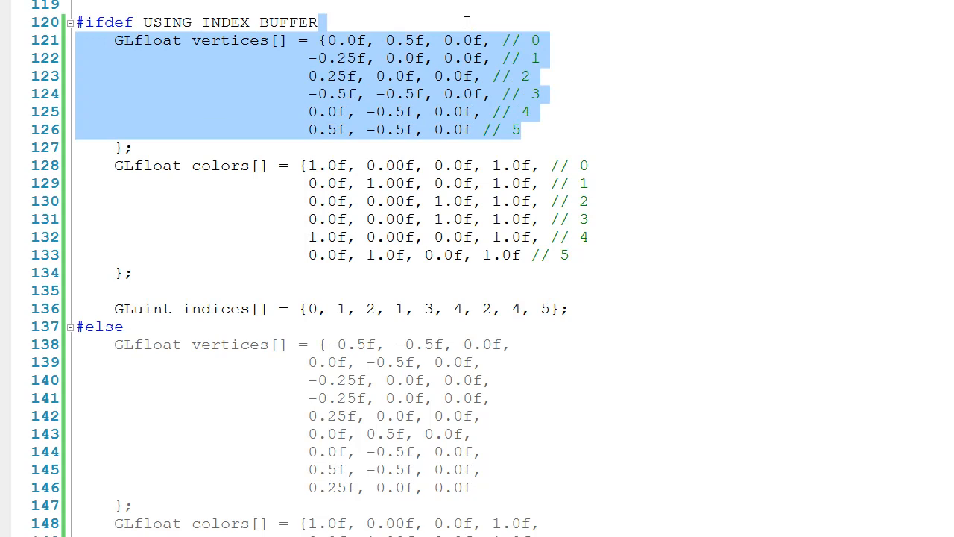
pyautogui.scroll(3)
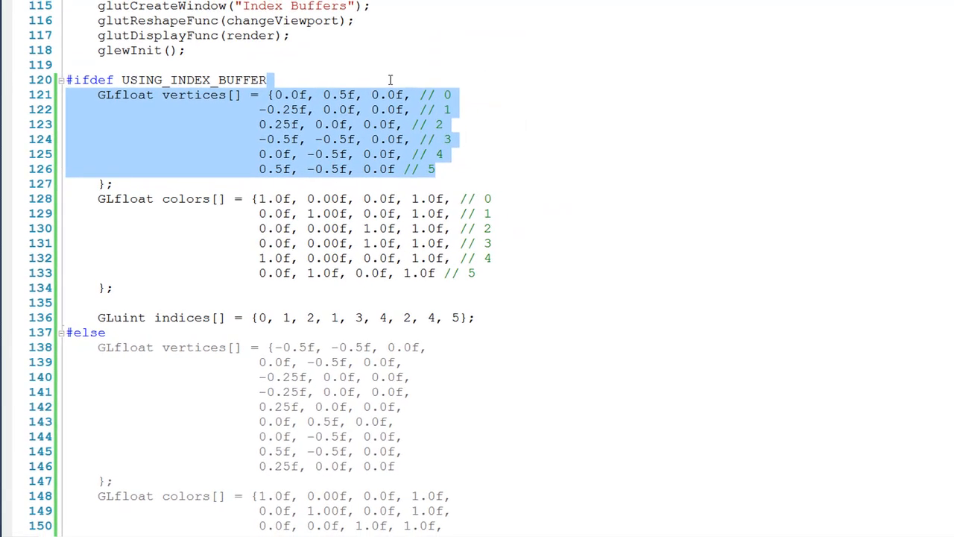
pyautogui.scroll(-3)
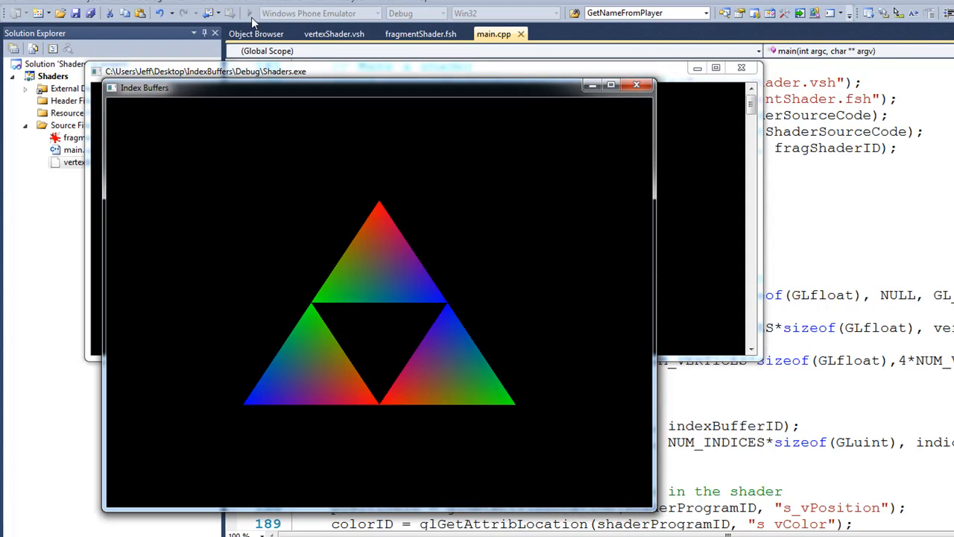
pyautogui.moveTo(459, 320)
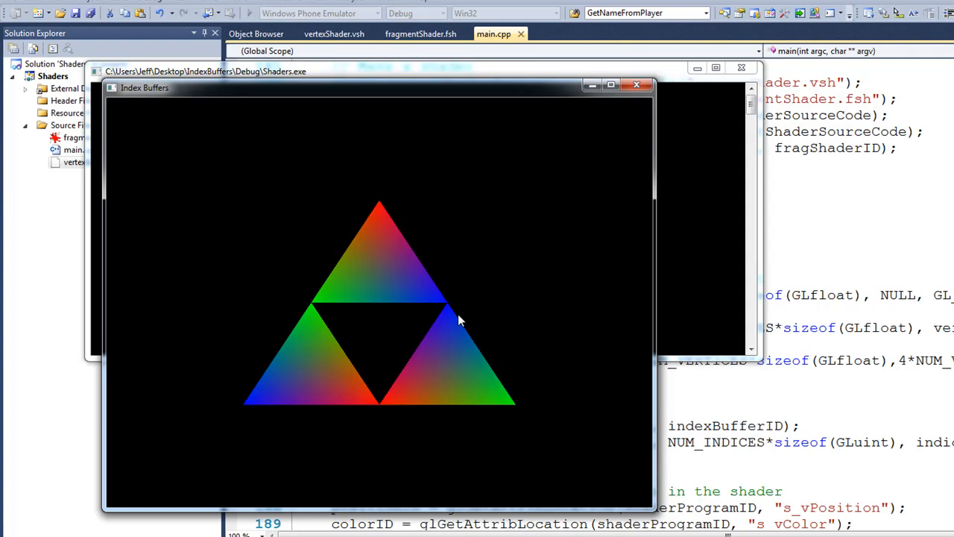
pyautogui.moveTo(635, 107)
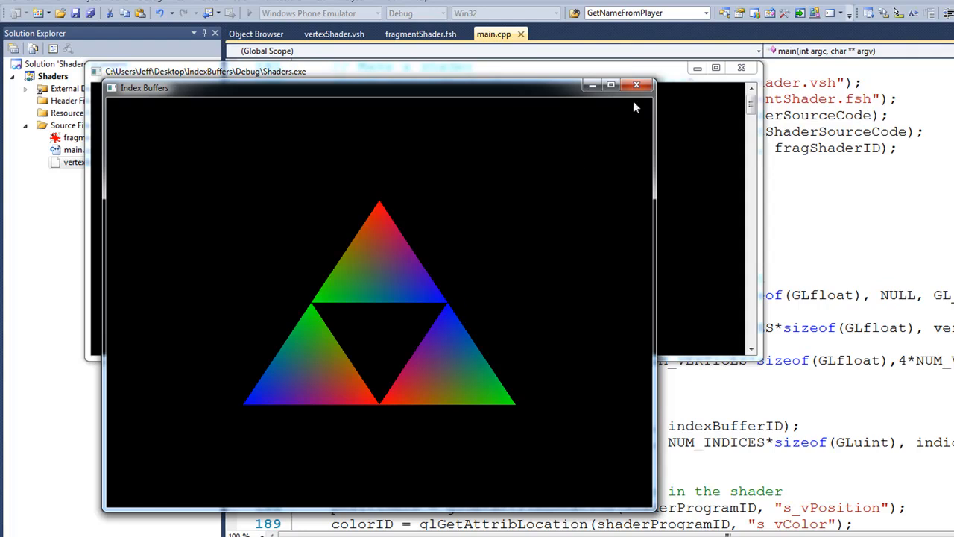
# - Close the running triangles demo window after viewing the output
pyautogui.click(636, 83)
pyautogui.write('glPolygonMode(GL_FRONT_AND_BACK, GL_LINE);')
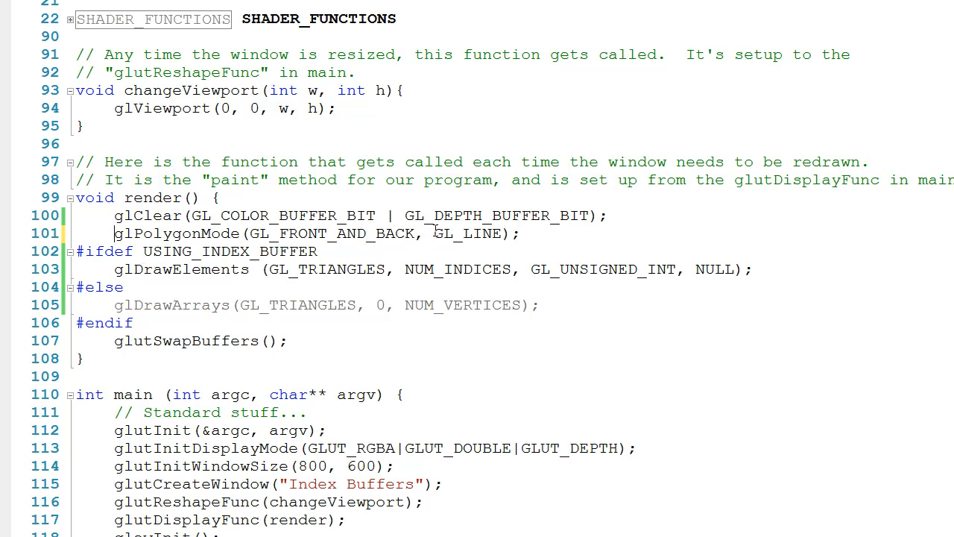
# - Select the GL_LINE value in the glPolygonMode(GL_FRONT_AND_BACK, GL_LINE) call
pyautogui.doubleClick(468, 233)
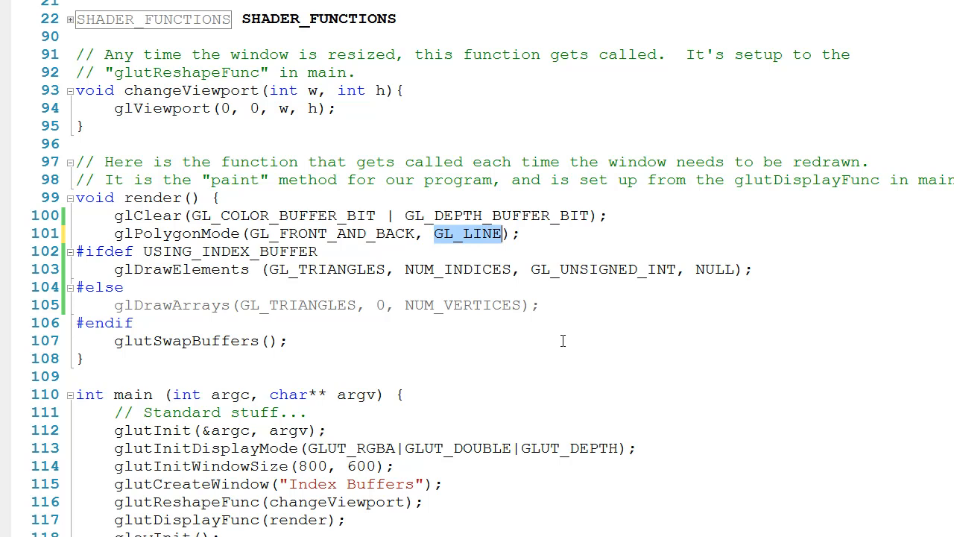